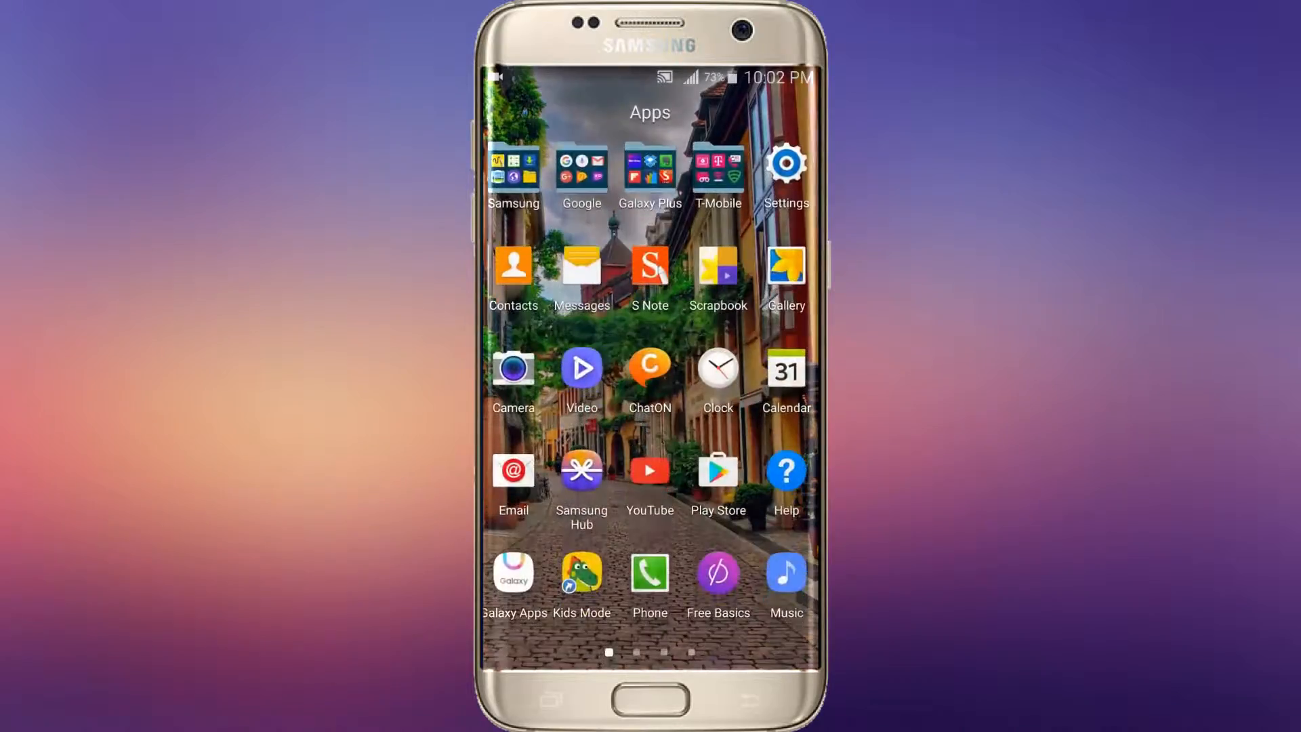
Swipe to the last app drawer page where the APK Export icon sits.
scroll(left, 3)
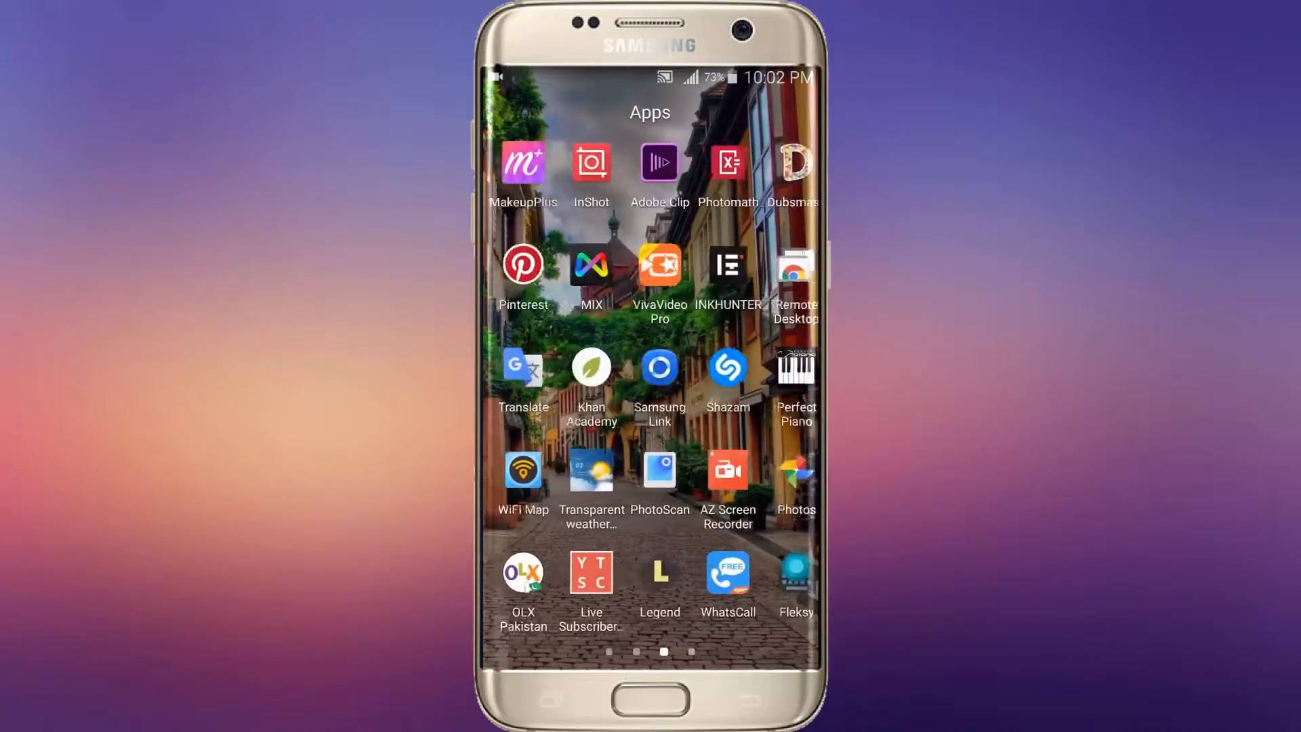
scroll(left, 3)
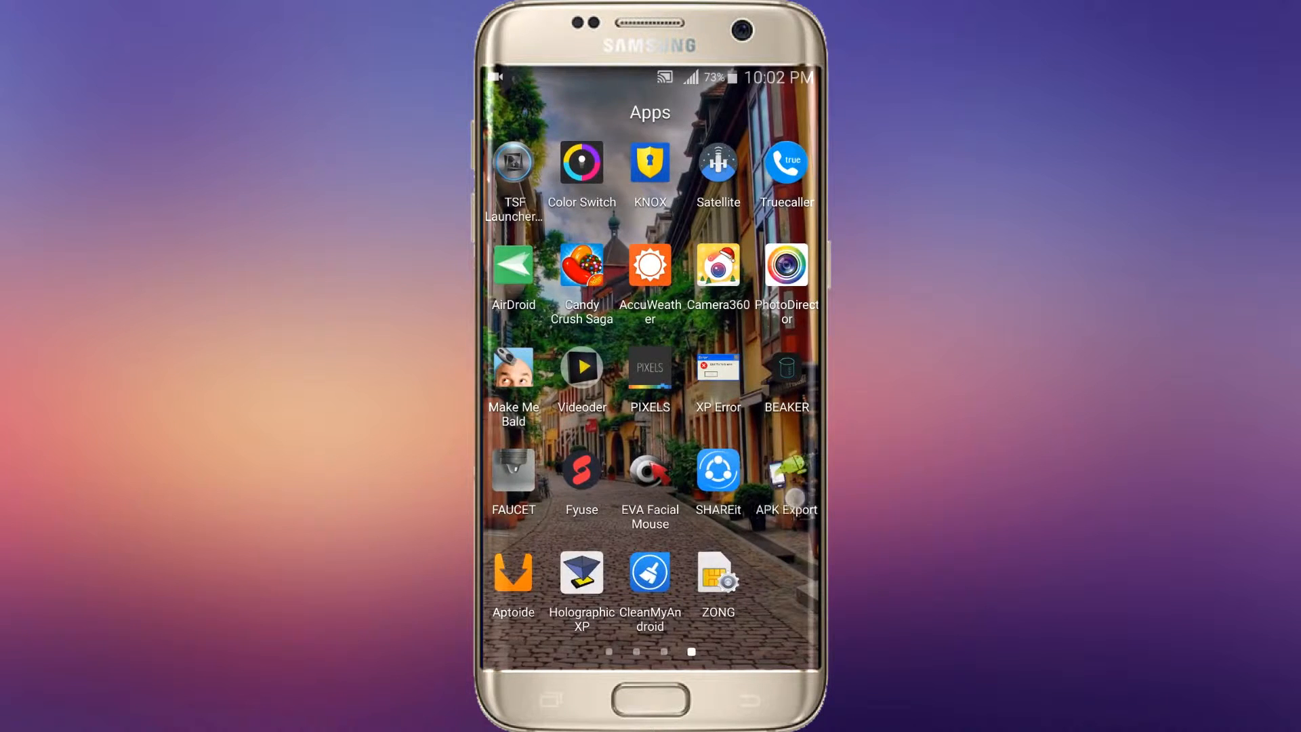
Launch APK Export and scroll its installed-app list down to Clash of Clans.
click(785, 471)
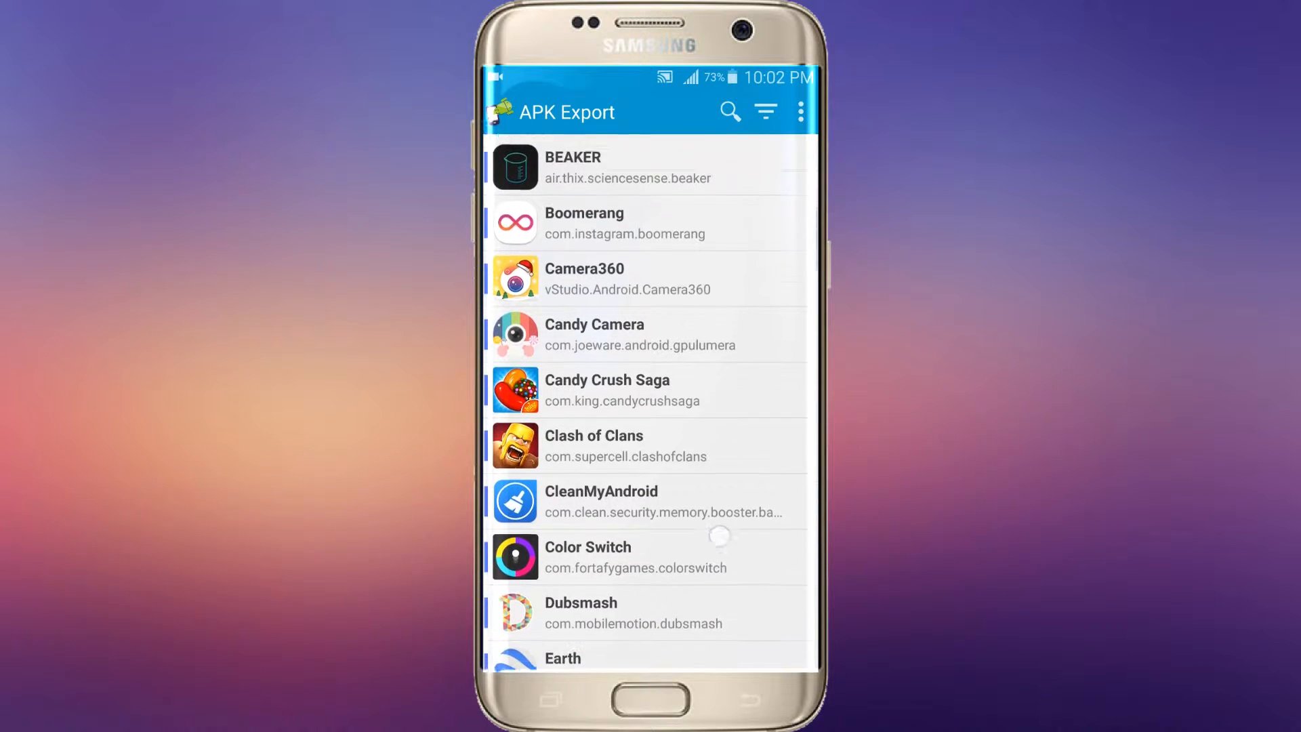
scroll(down, 3)
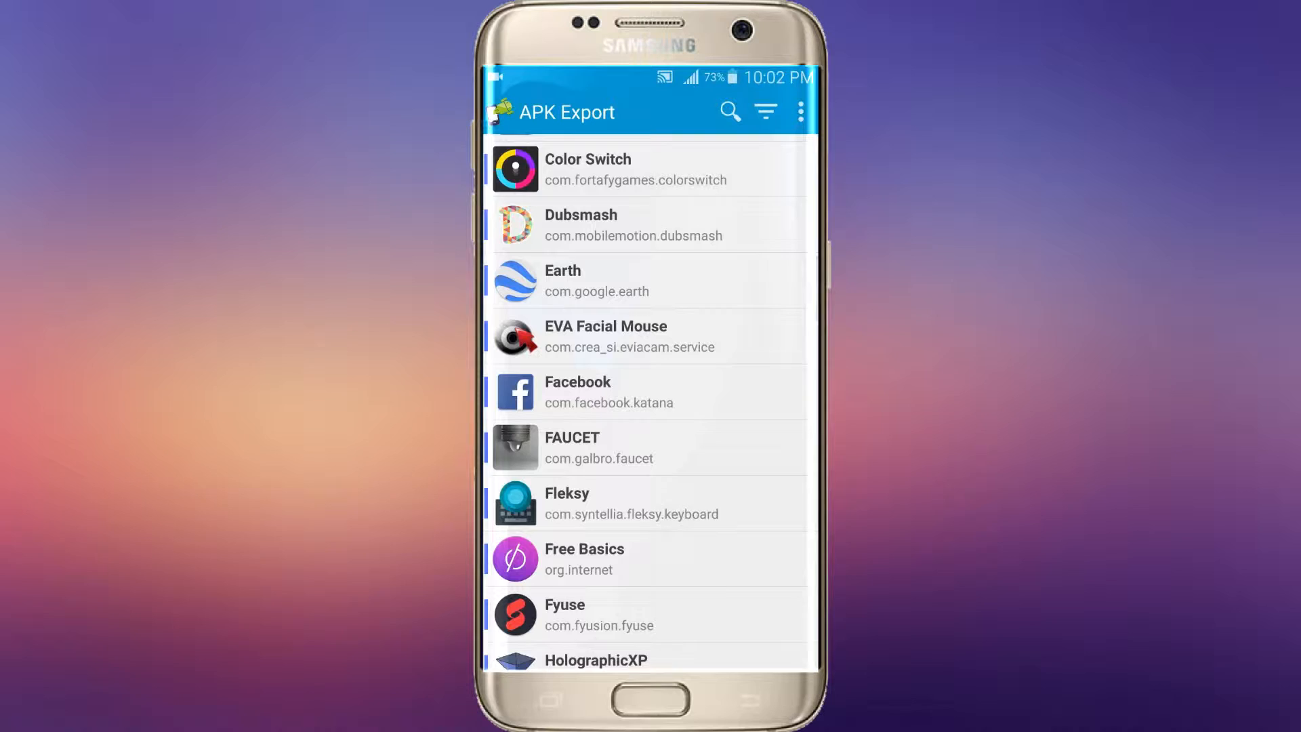
scroll(down, 3)
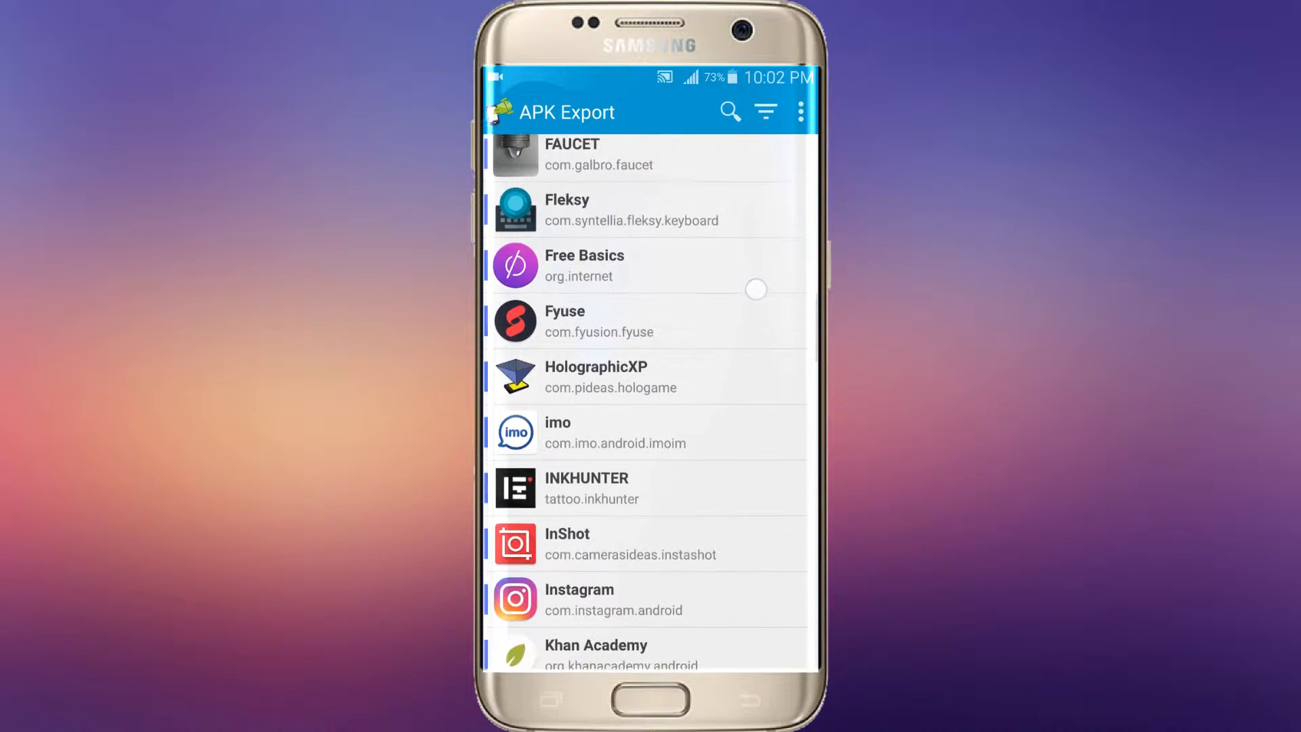
scroll(down, 3)
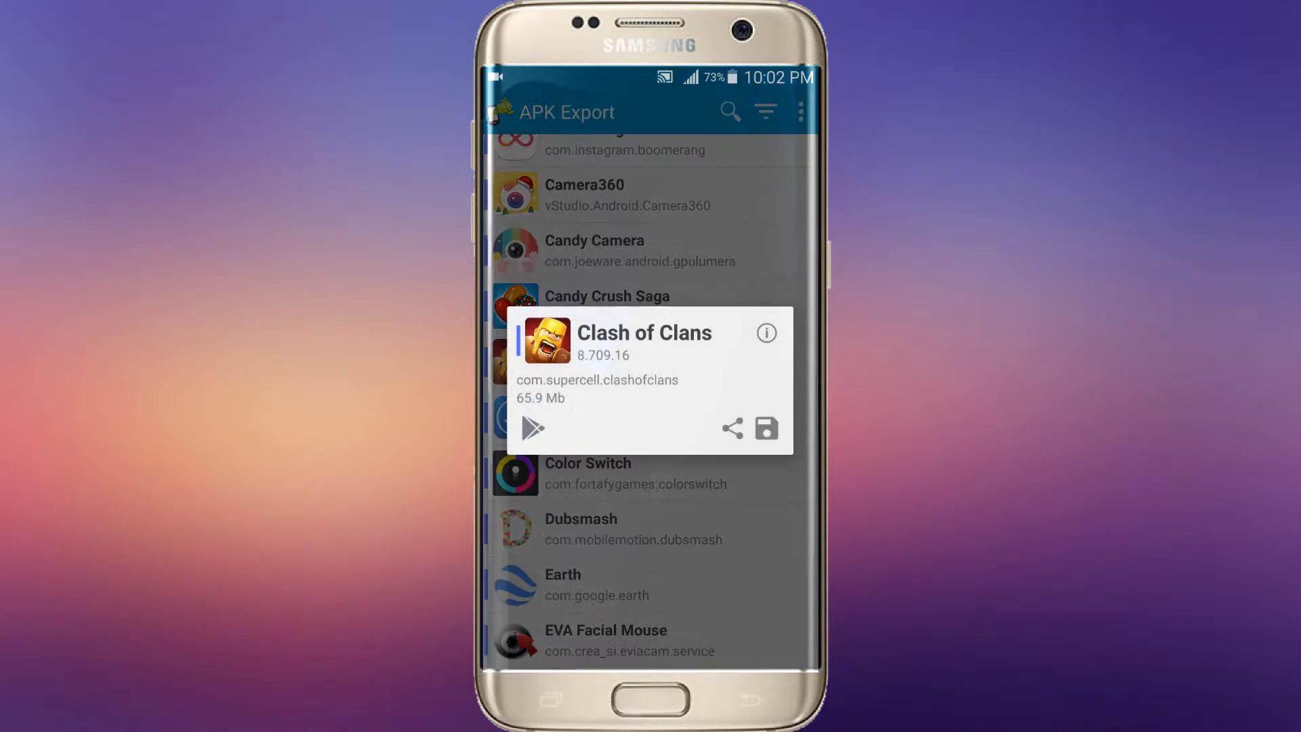
Save the Clash of Clans APK to the apk folder and reach the overflow options.
click(767, 429)
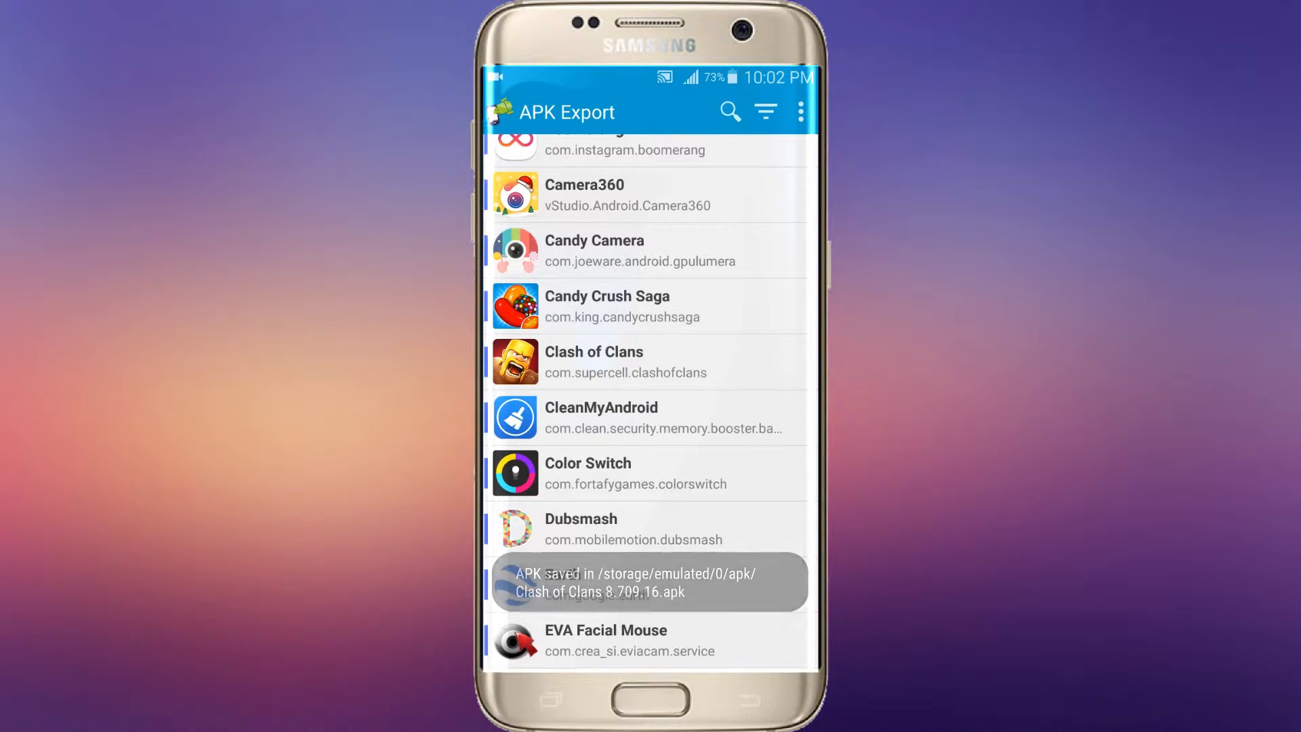
click(799, 111)
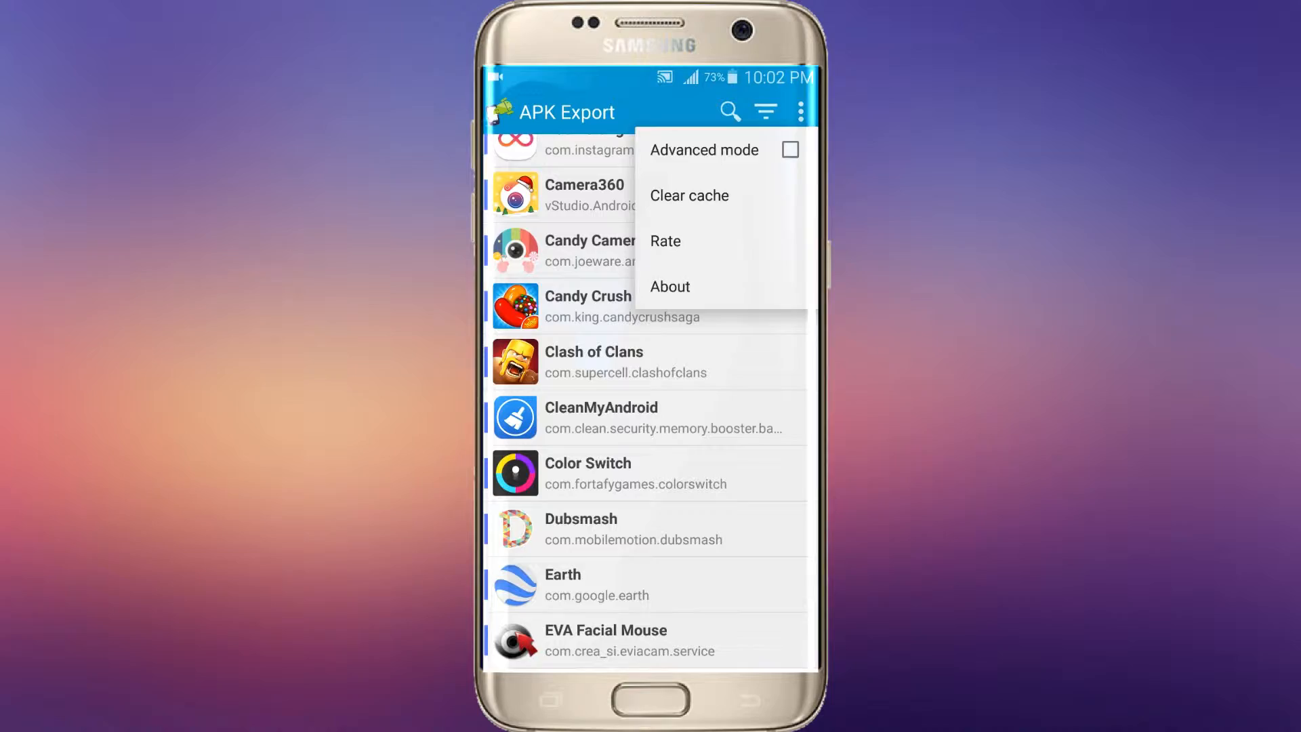
click(764, 111)
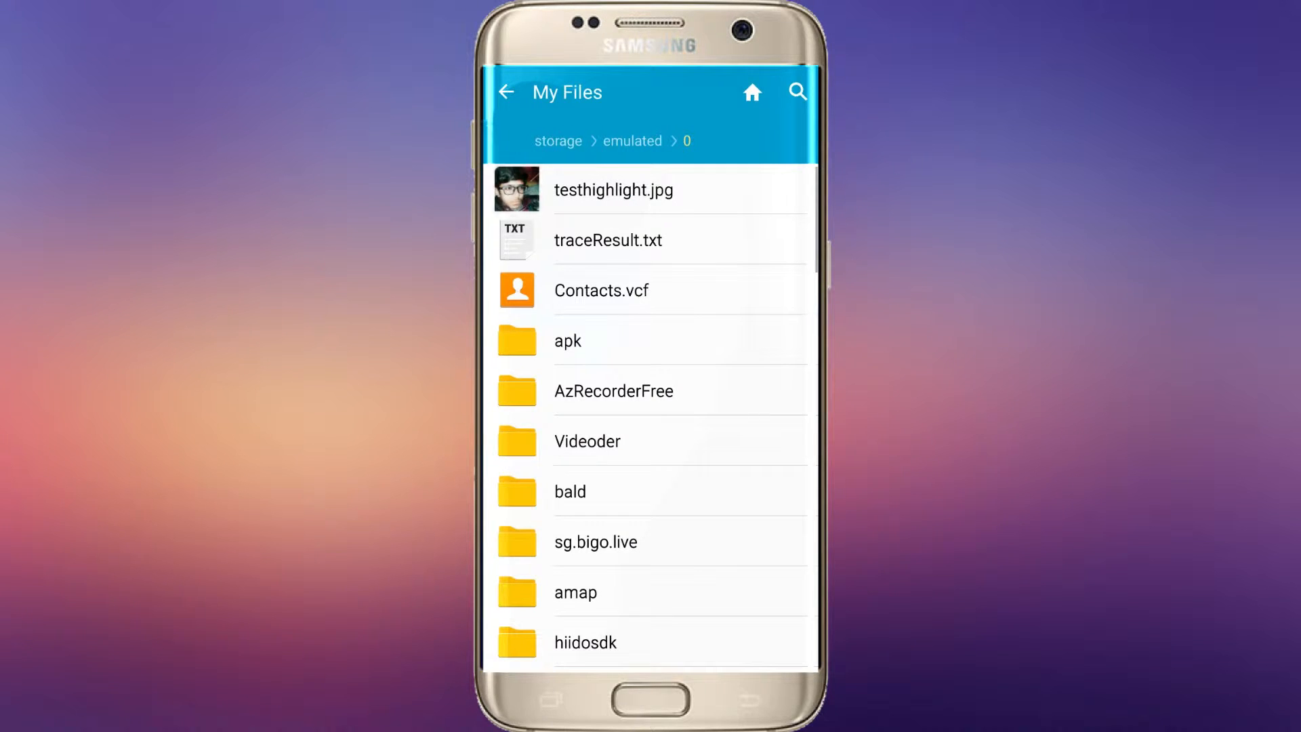
Check the apk folder in My Files internal storage, then relaunch APK Export from the drawer.
scroll(down, 3)
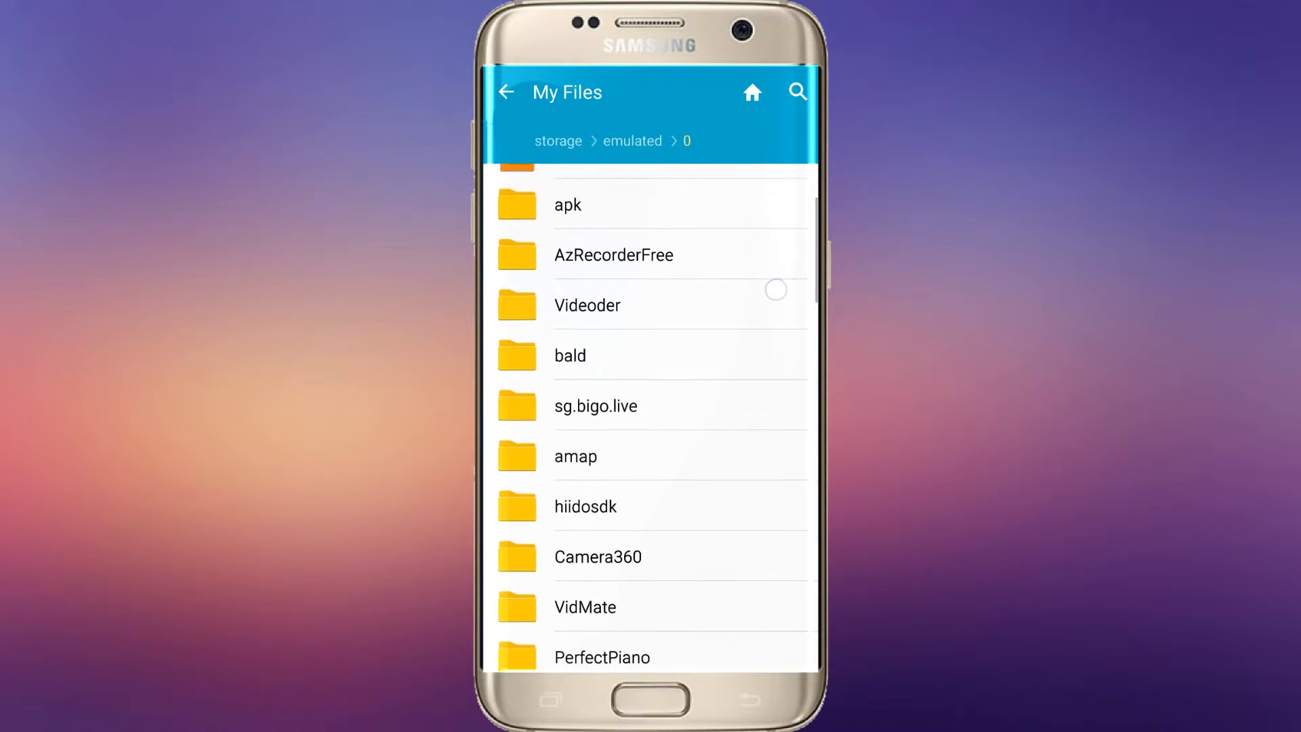
click(567, 204)
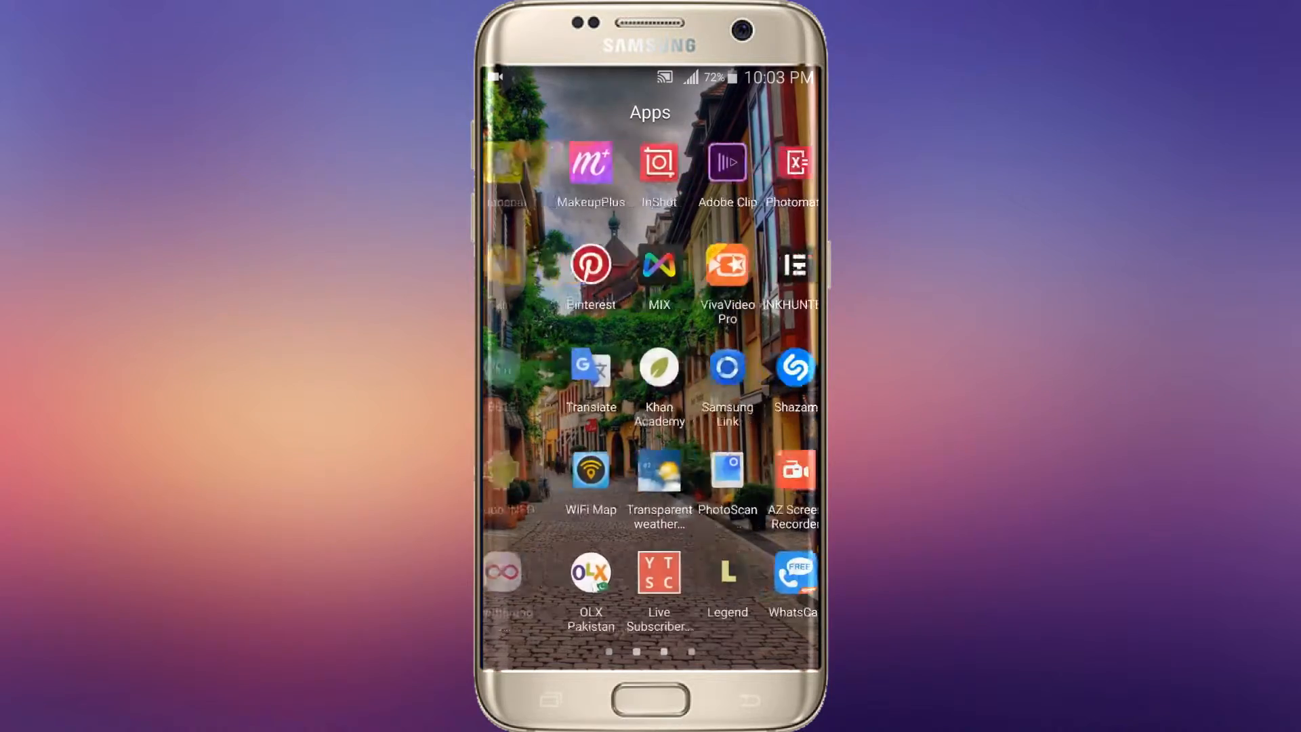
scroll(left, 3)
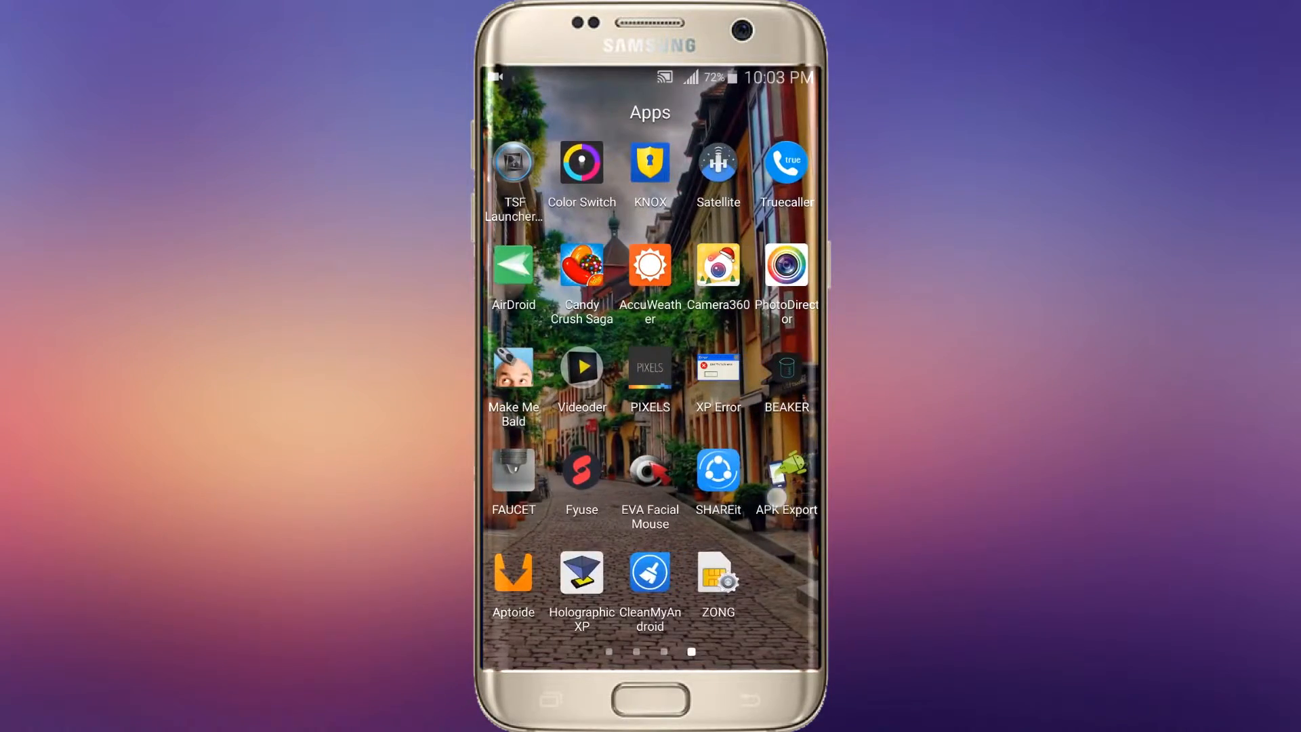
click(784, 480)
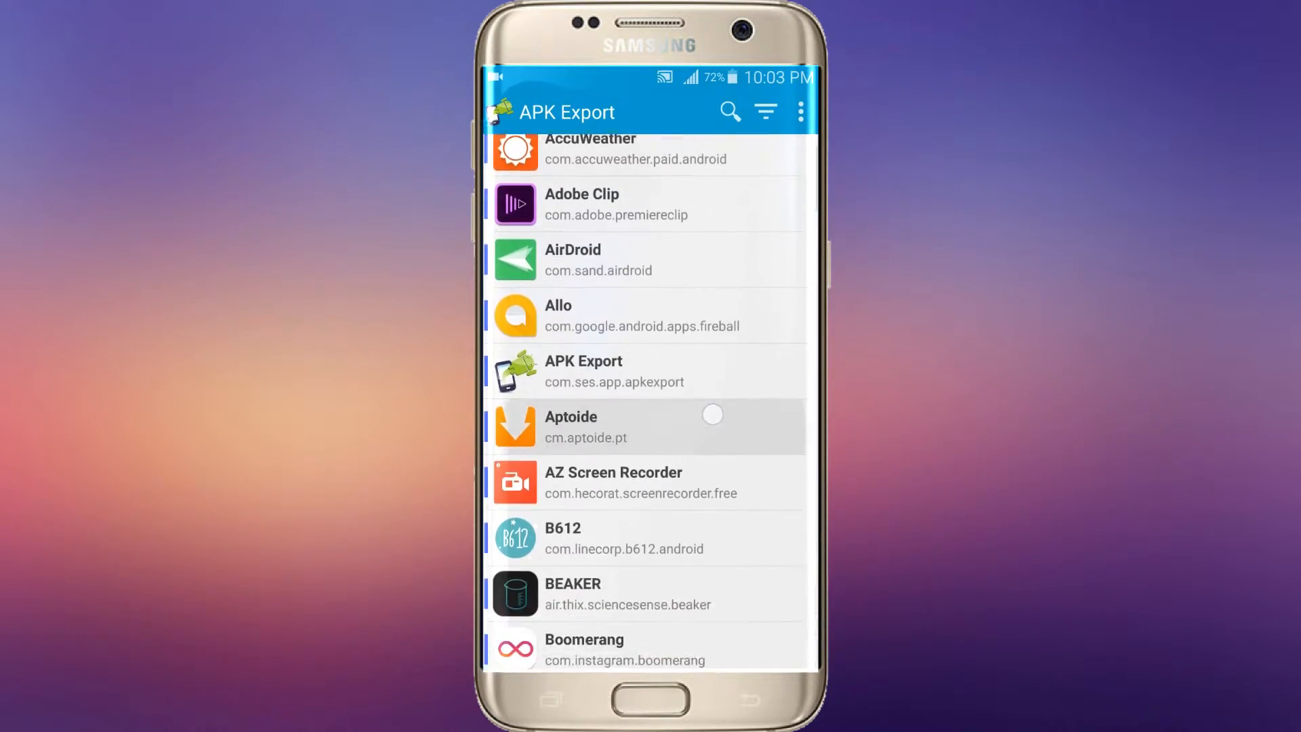
Show Candy Crush Saga's details card and save it as an APK file.
scroll(down, 3)
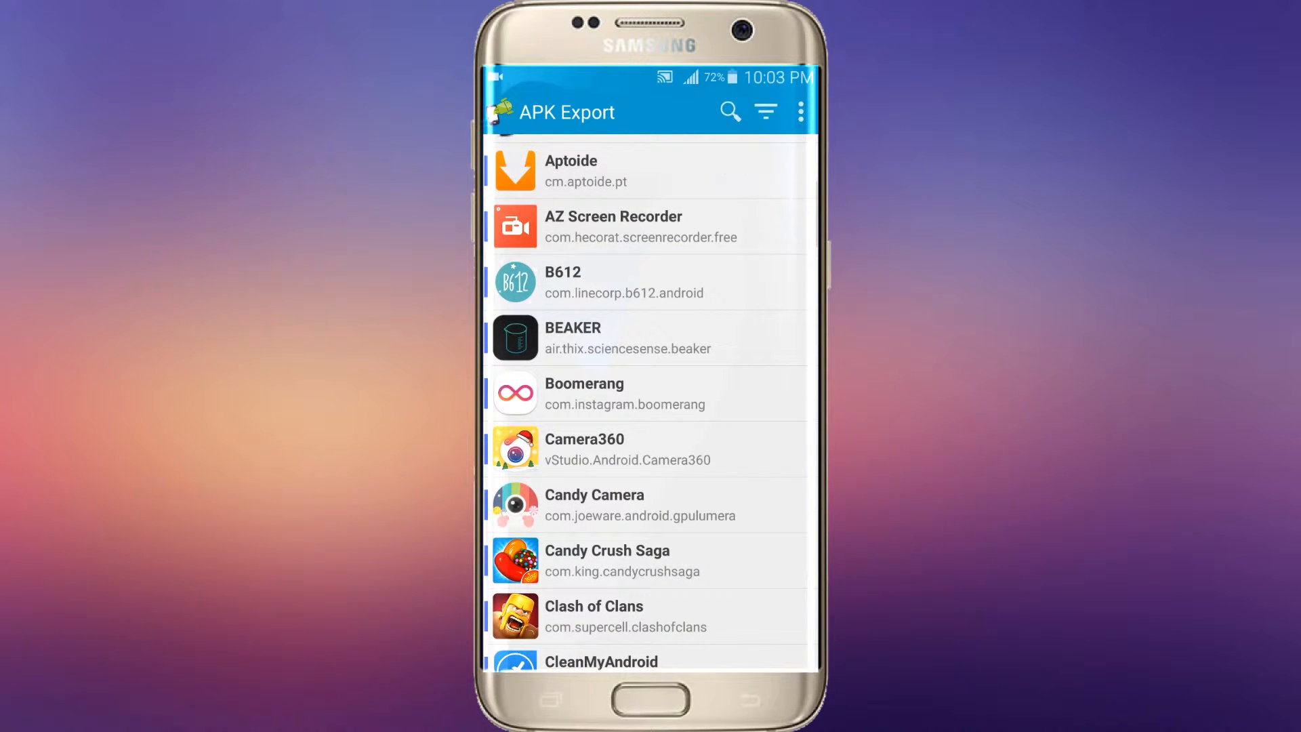
click(607, 559)
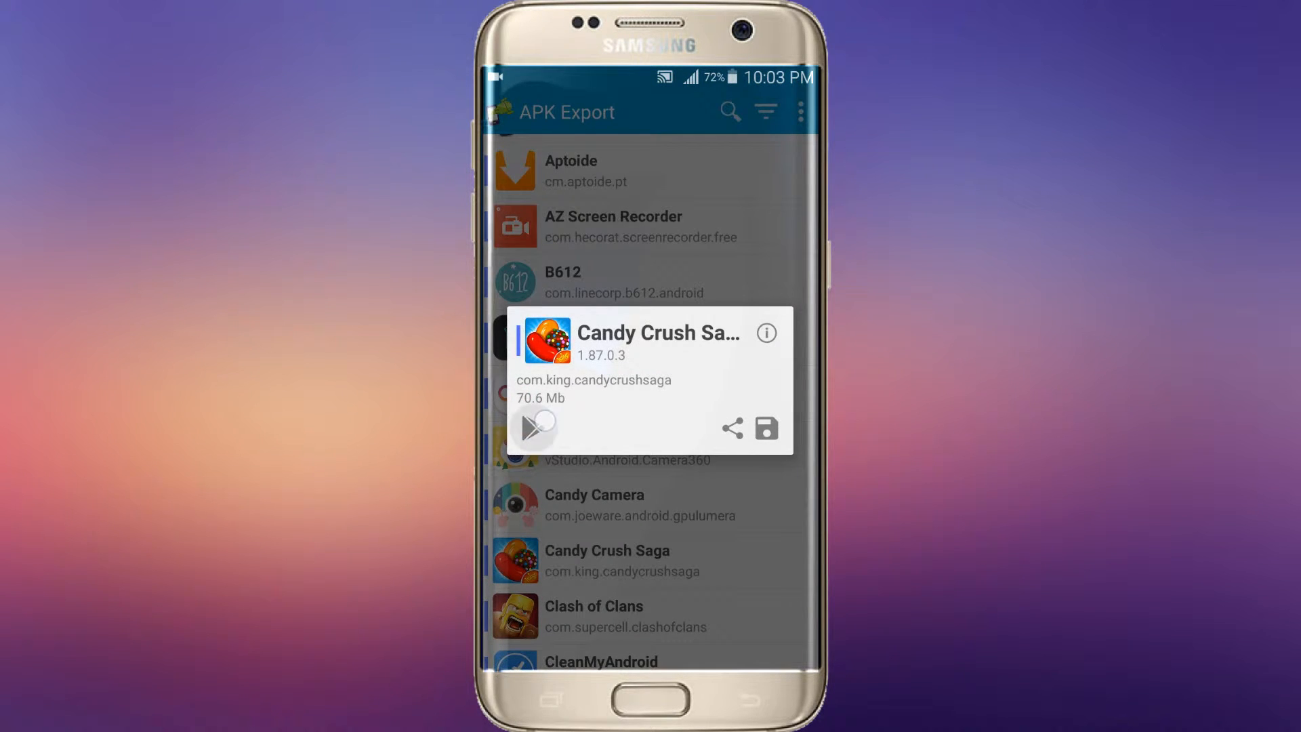
click(536, 427)
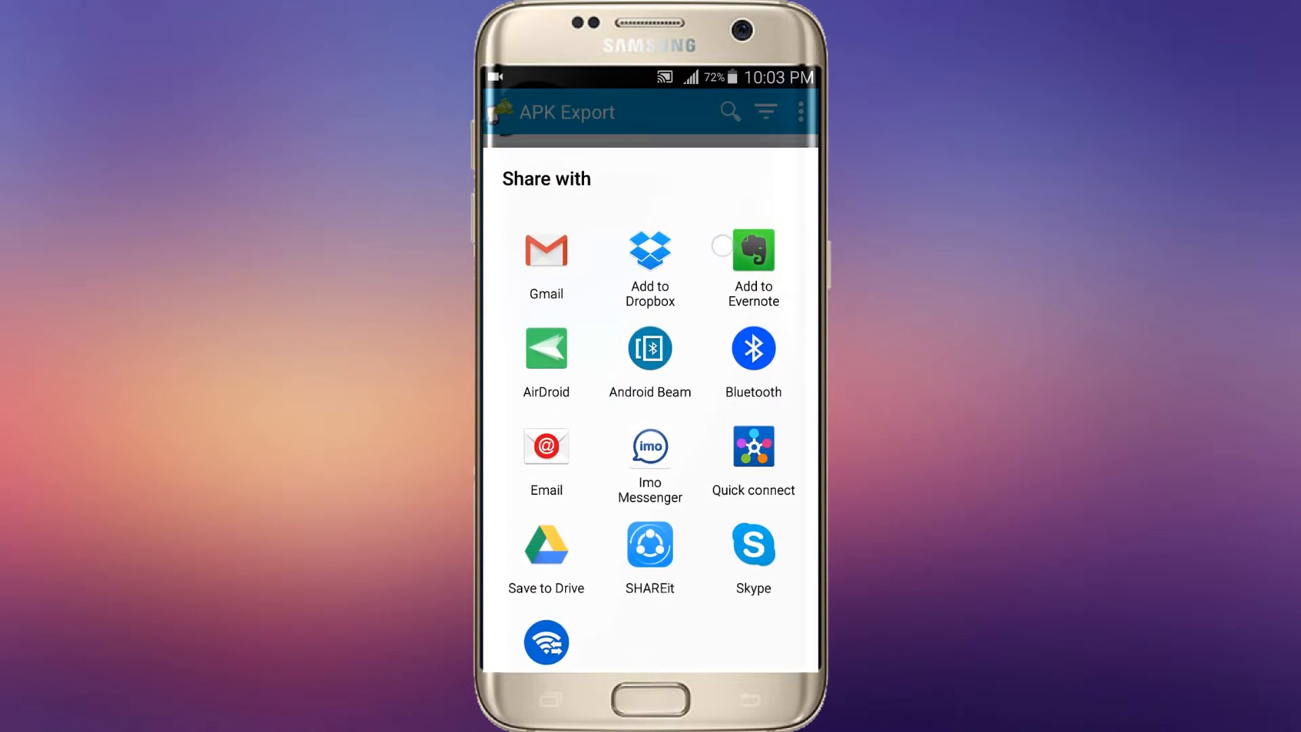
Choose a sharing destination for the Candy Crush Saga APK from the Share with sheet.
click(753, 298)
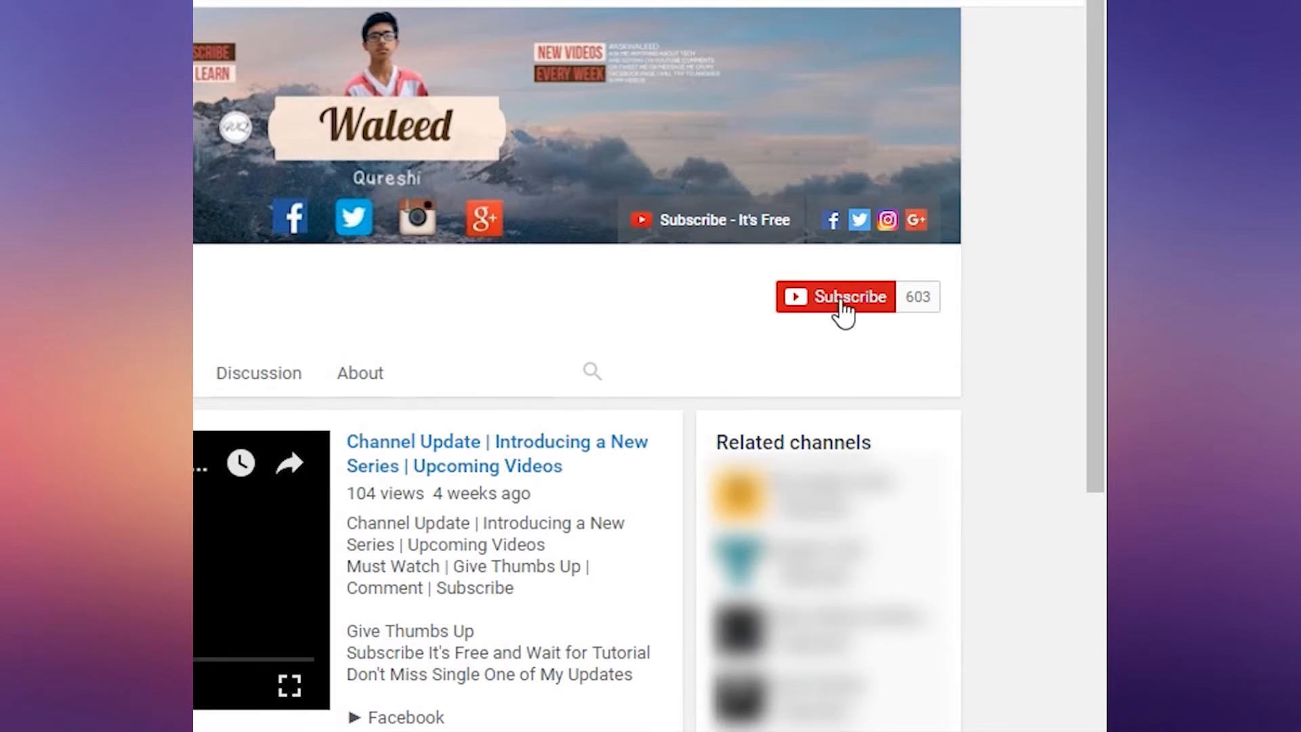
Subscribe to the YouTube channel and save 'Send me all notifications' for it.
click(837, 297)
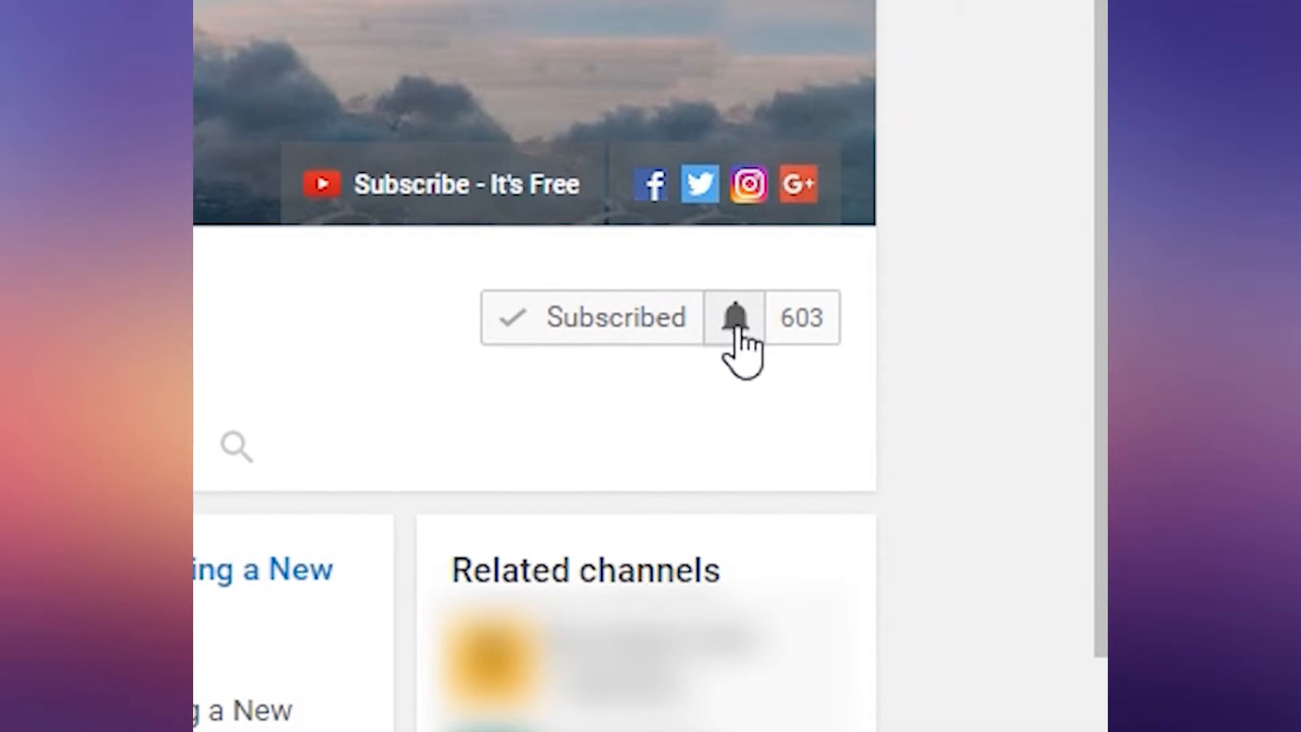
click(733, 318)
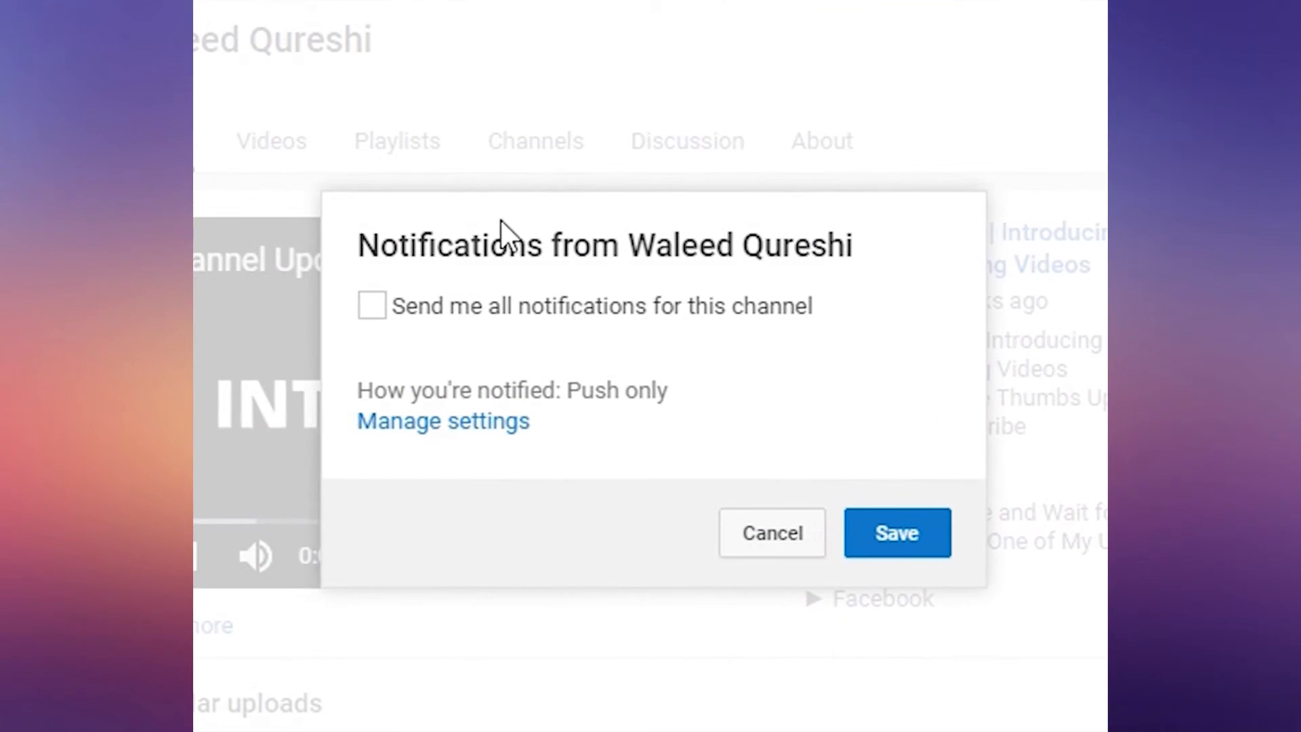
click(371, 305)
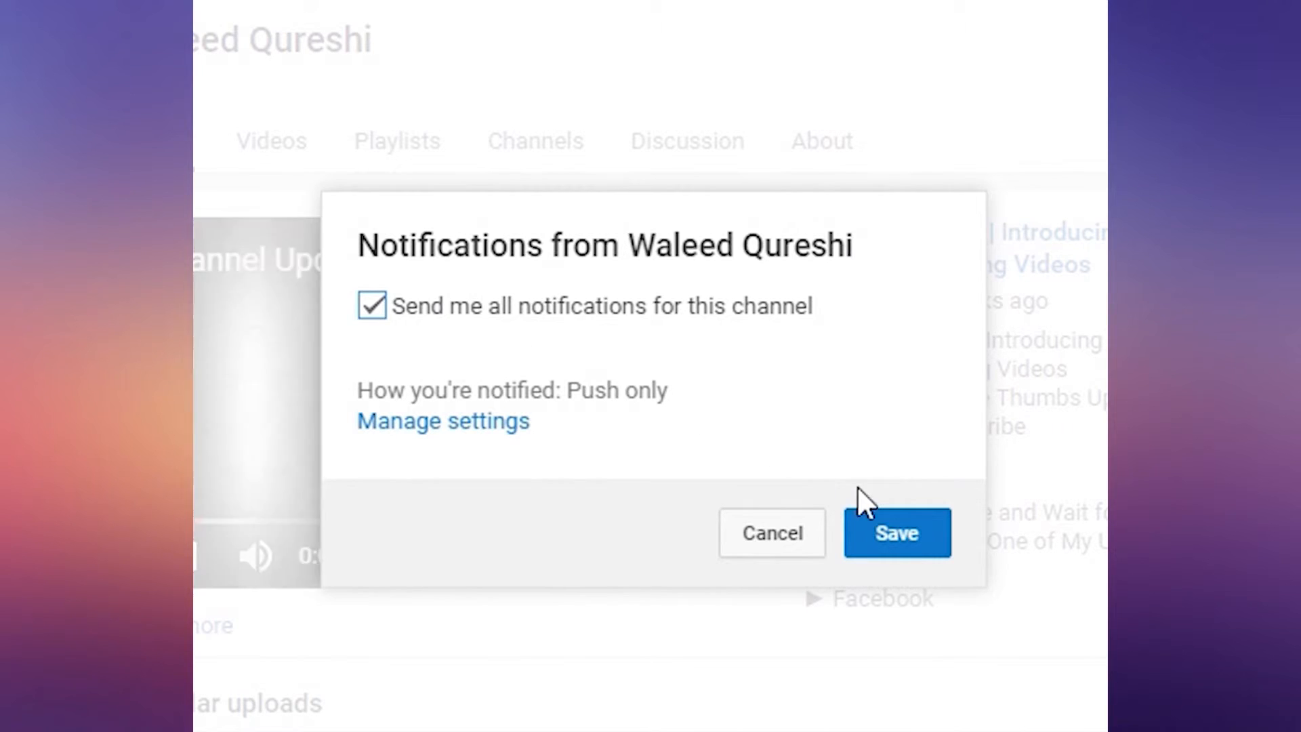
click(896, 533)
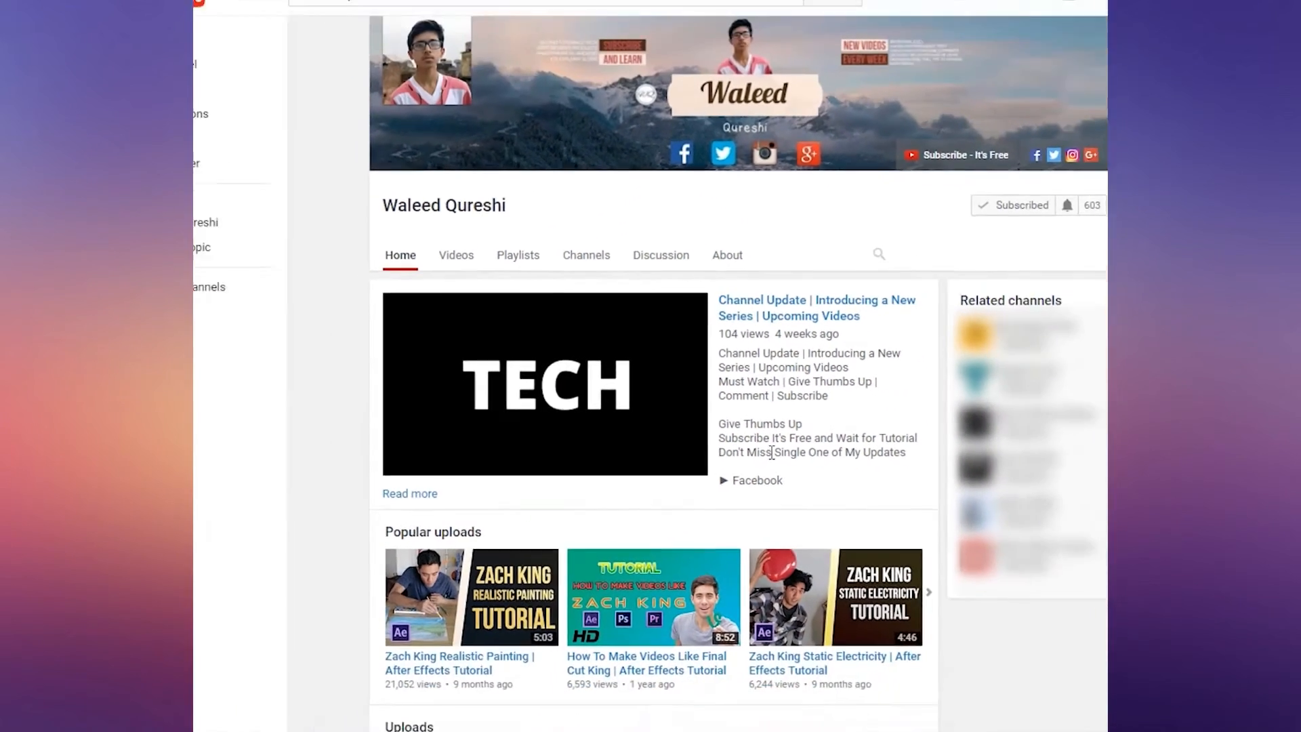